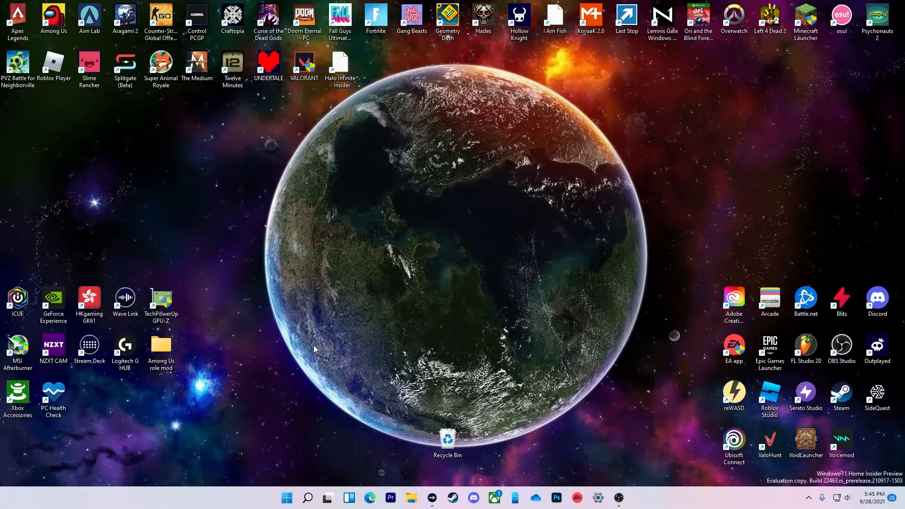
mouse_move(300, 297)
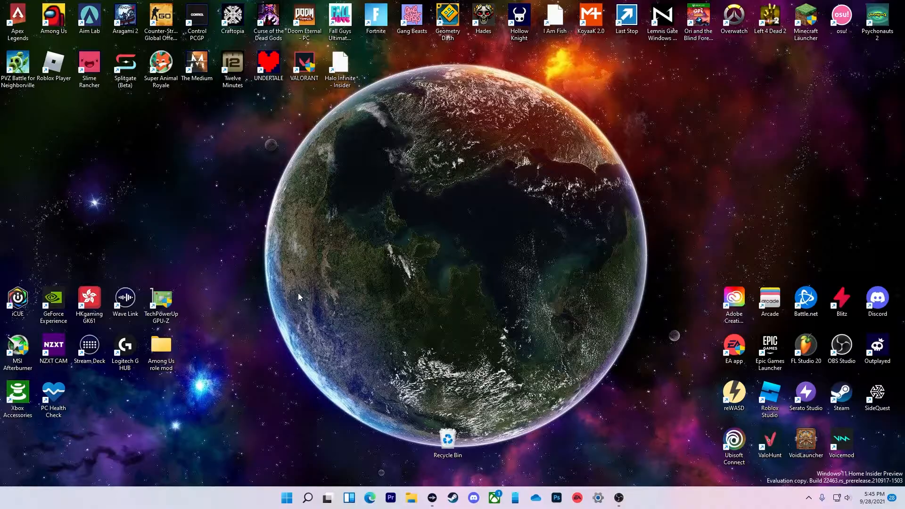
mouse_move(332, 127)
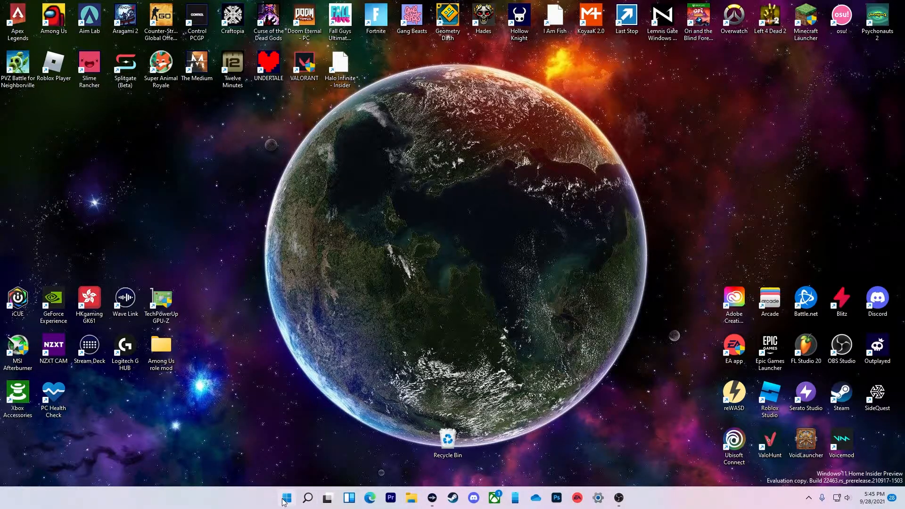
Launch Valorant from Start and dismiss the VAN9001 TPM 2.0 / secure boot error.
click(286, 498)
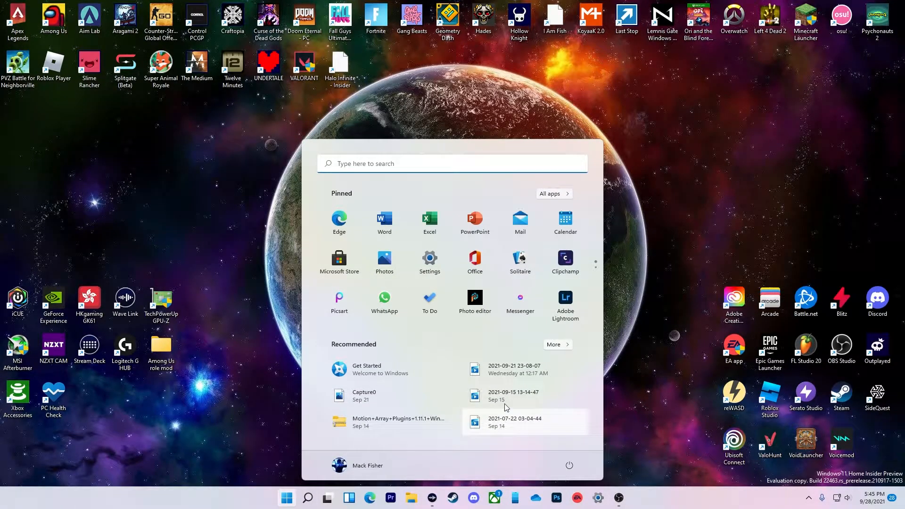
mouse_move(558, 116)
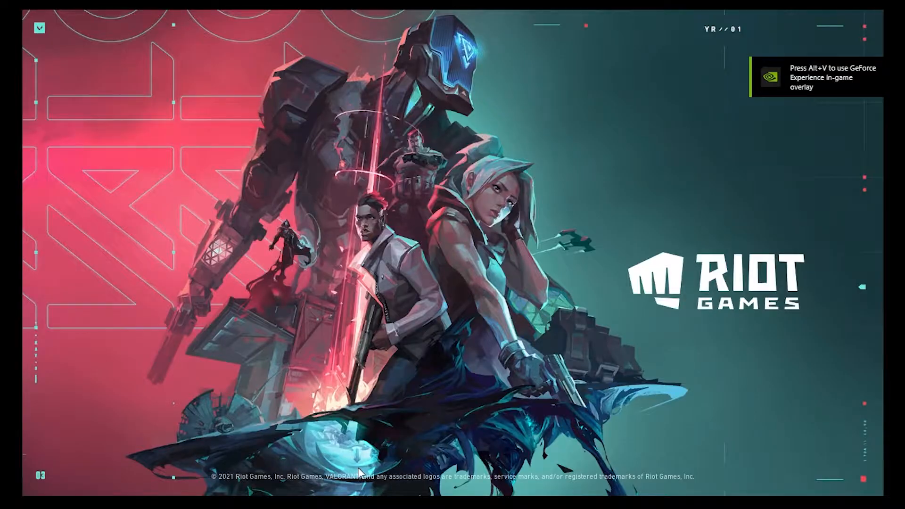
mouse_move(528, 269)
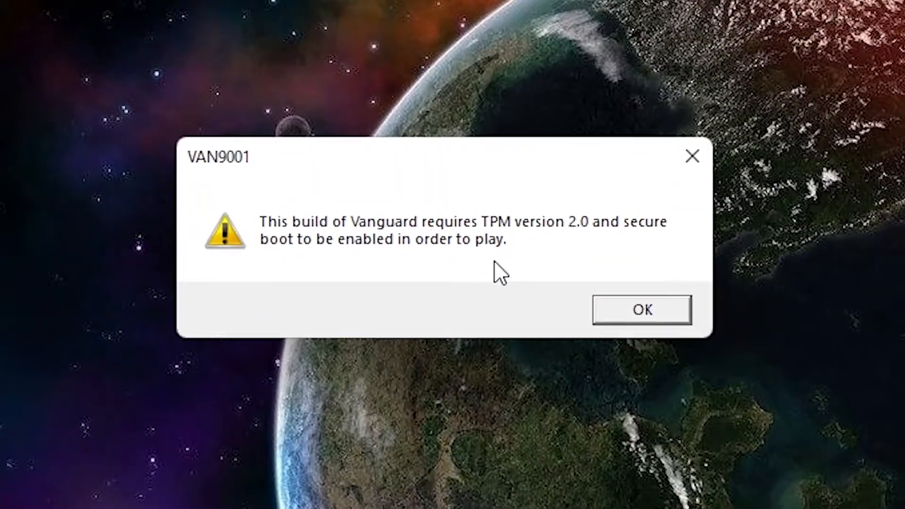
click(641, 309)
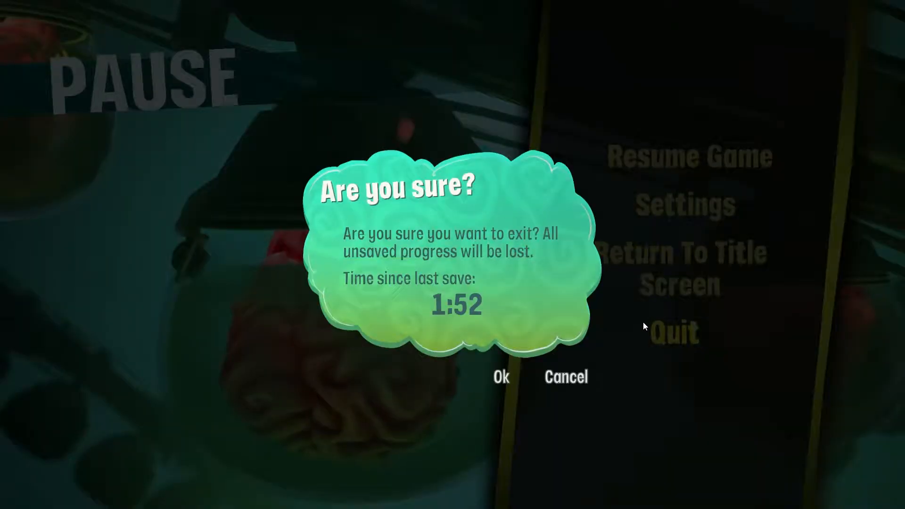
Confirm the 'Are you sure?' prompt to quit the game back to the desktop.
click(502, 378)
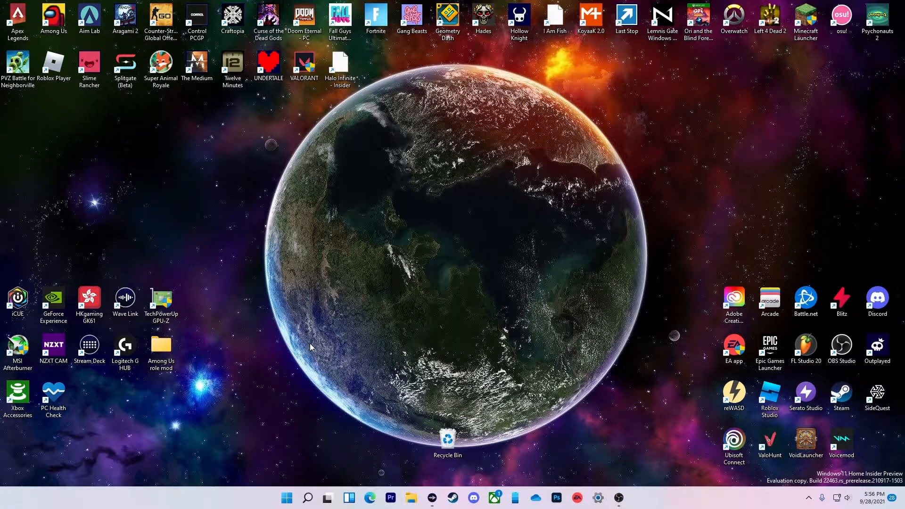
mouse_move(198, 339)
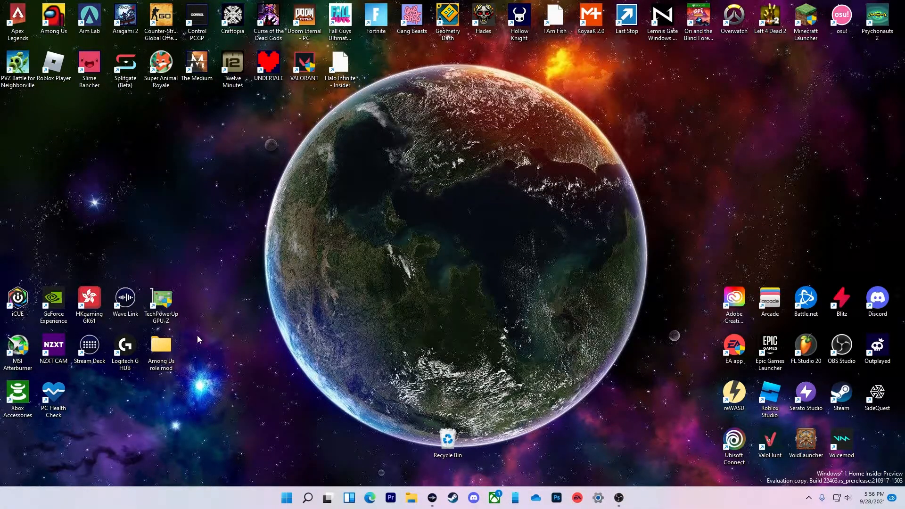
click(52, 346)
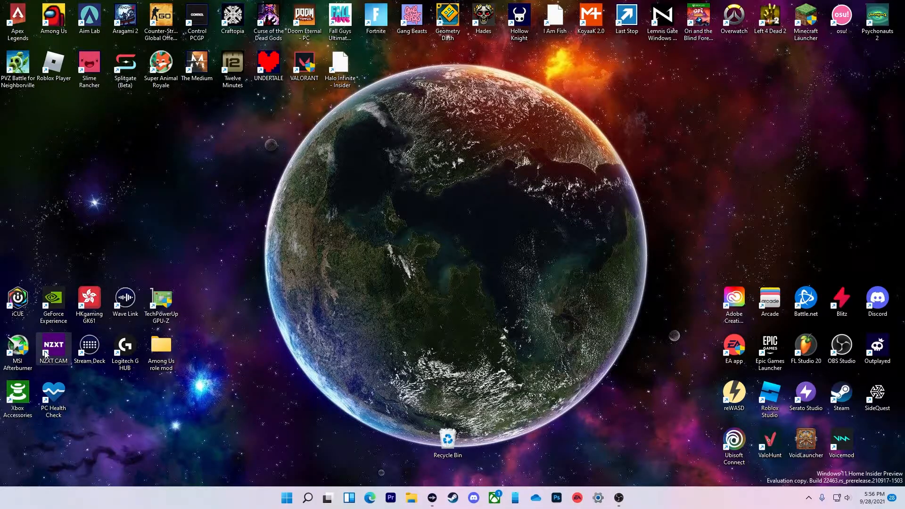
mouse_move(26, 364)
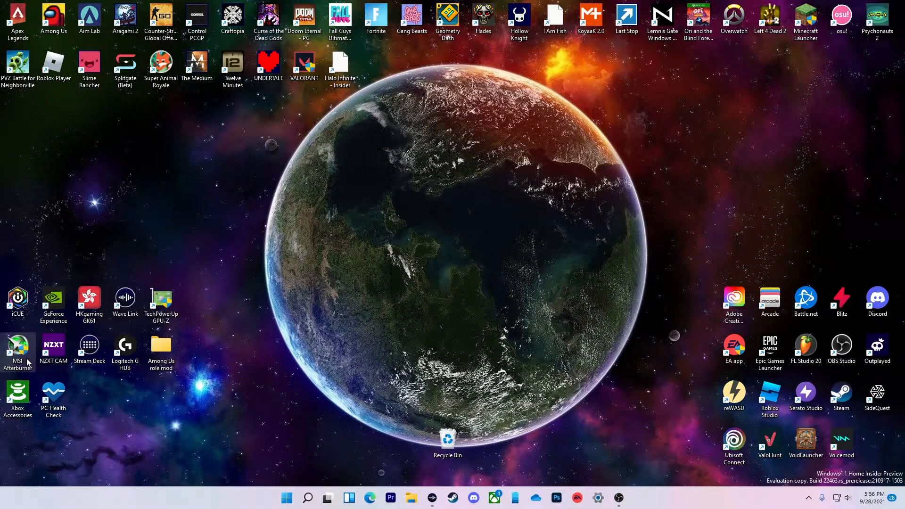
mouse_move(24, 335)
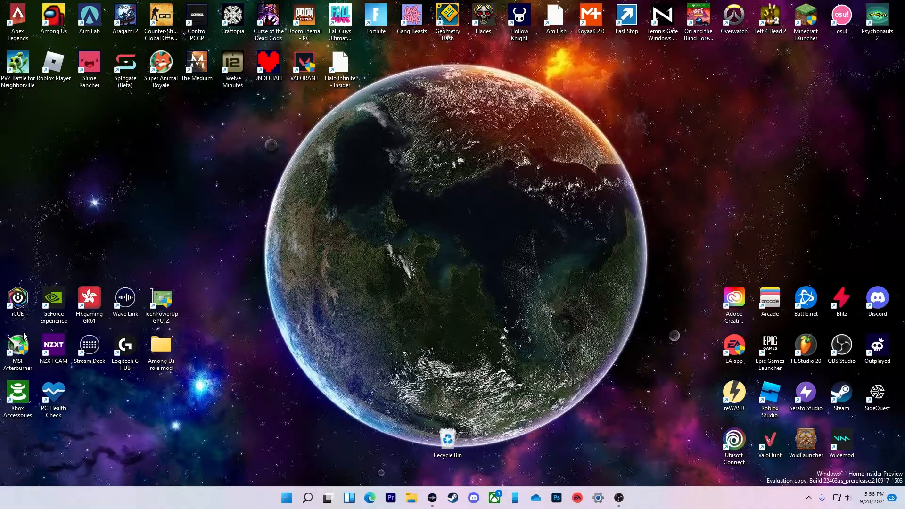
mouse_move(192, 297)
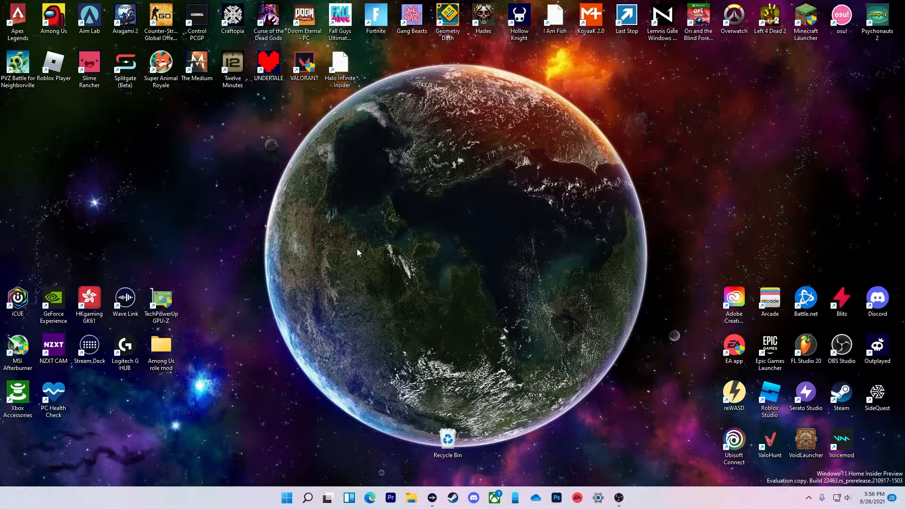
mouse_move(32, 459)
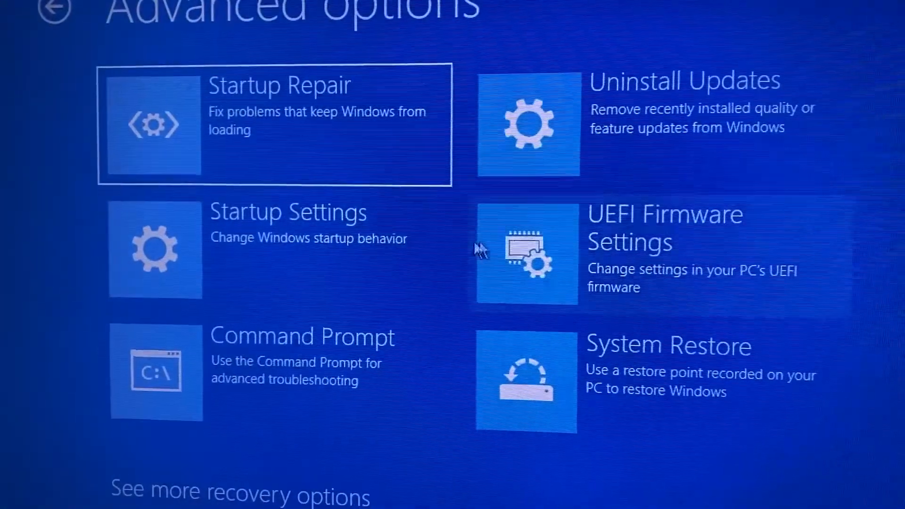
Enter UEFI Firmware Settings and switch Secure Boot to Enabled in Standard mode.
click(528, 250)
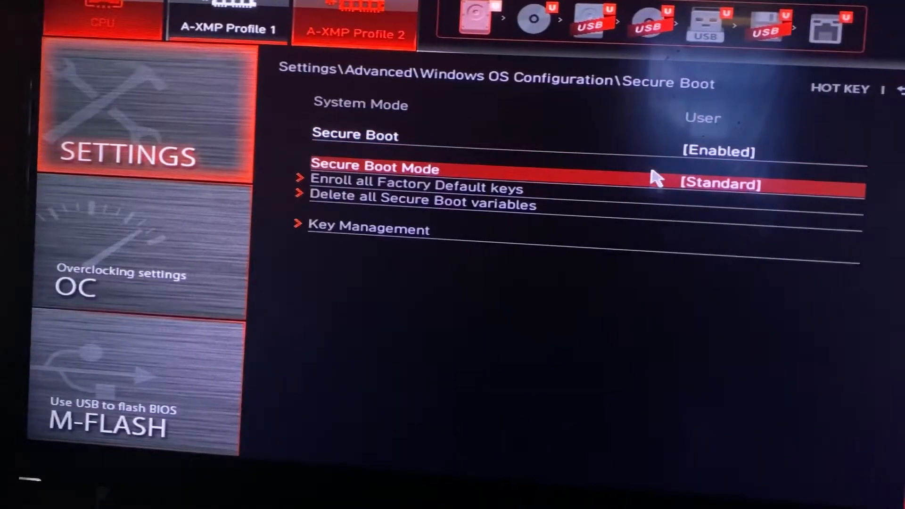
key(Up)
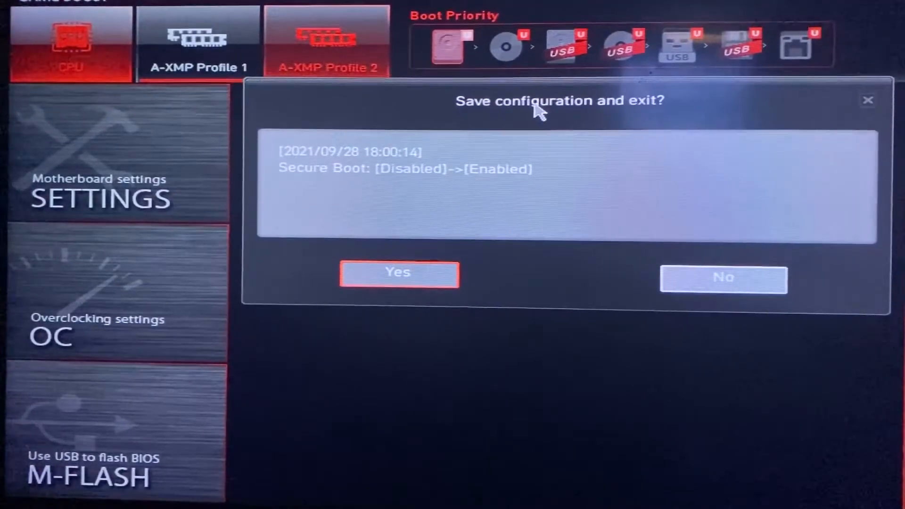
Confirm 'Save configuration and exit?' so the Secure Boot change is saved and the PC reboots.
click(398, 273)
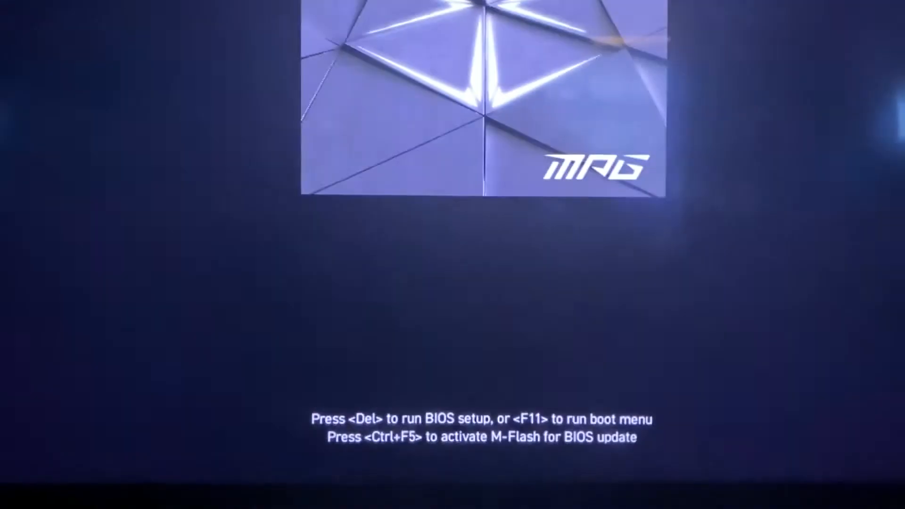
Re-enter BIOS via Delete and reopen Windows OS Configuration's Secure Boot page, still Enabled.
key(Delete)
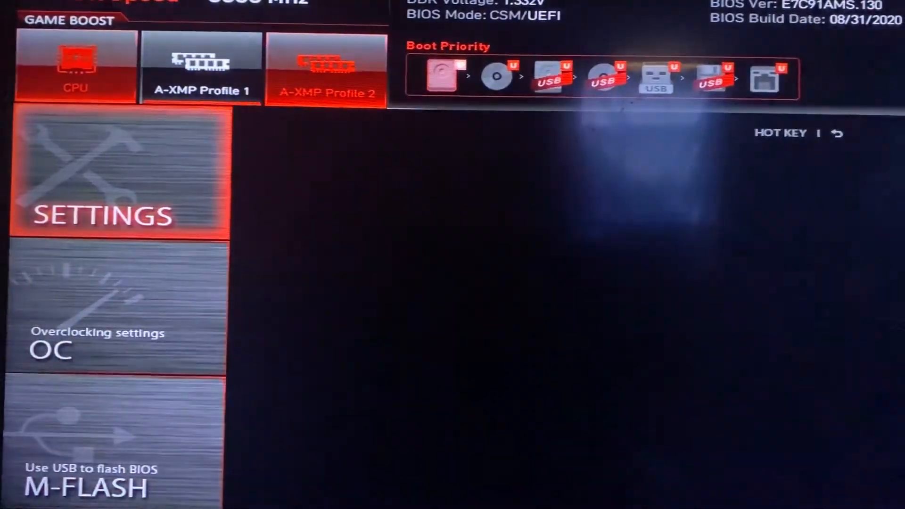
click(103, 173)
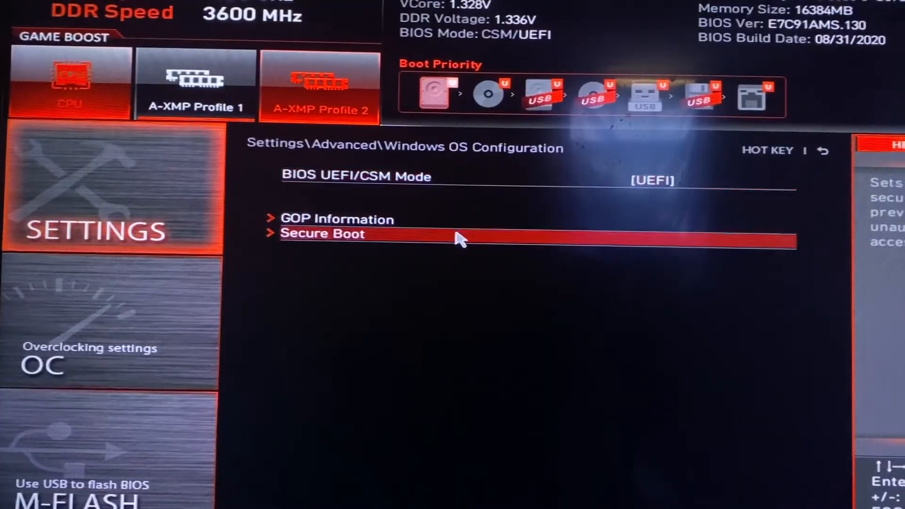
click(322, 233)
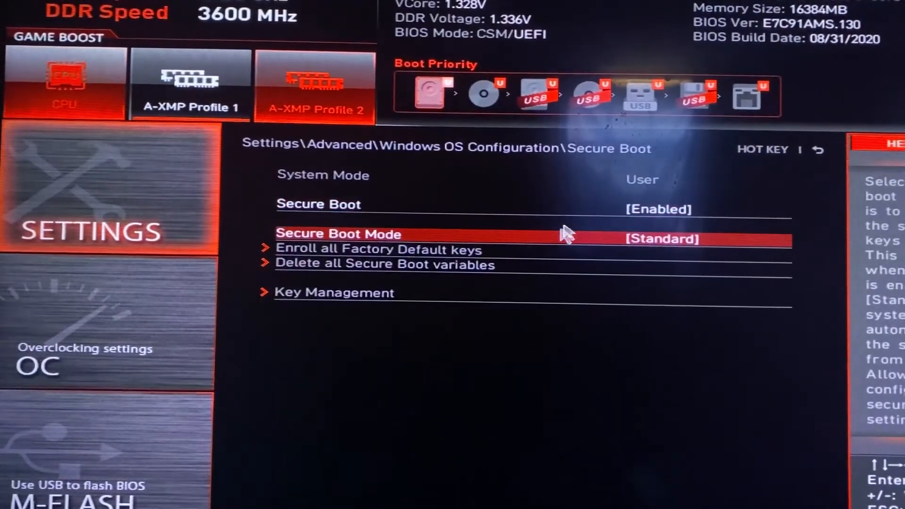